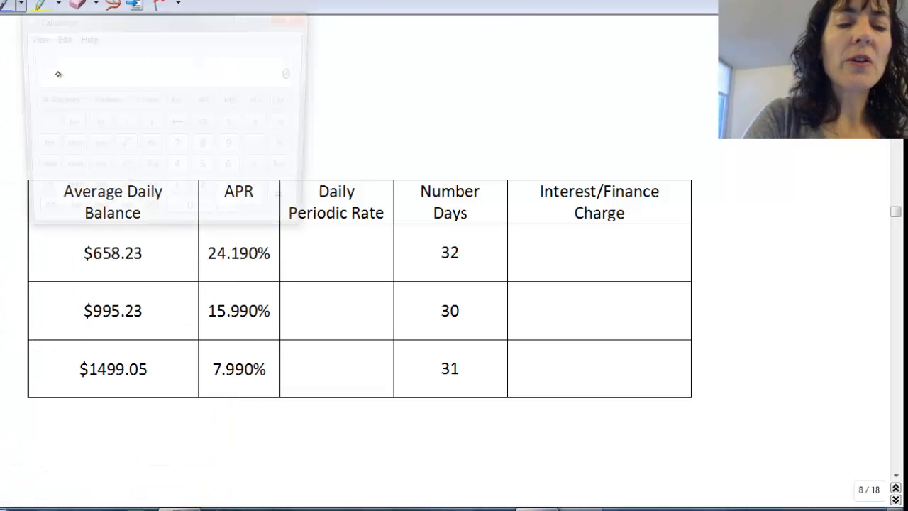
# - Move the calculator beside the finance charge table and enter the first APR, 24.19
pyautogui.moveTo(142, 21); pyautogui.dragTo(504, 66)
pyautogui.write('24.19')
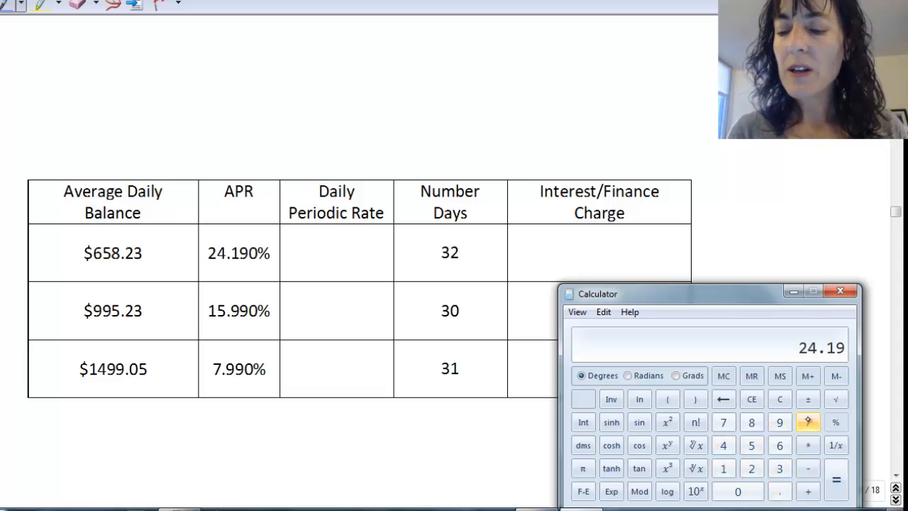
# - Divide 24.19 by 365 to get a daily periodic rate of about 0.06627, recorded as .0663
pyautogui.click(812, 433)
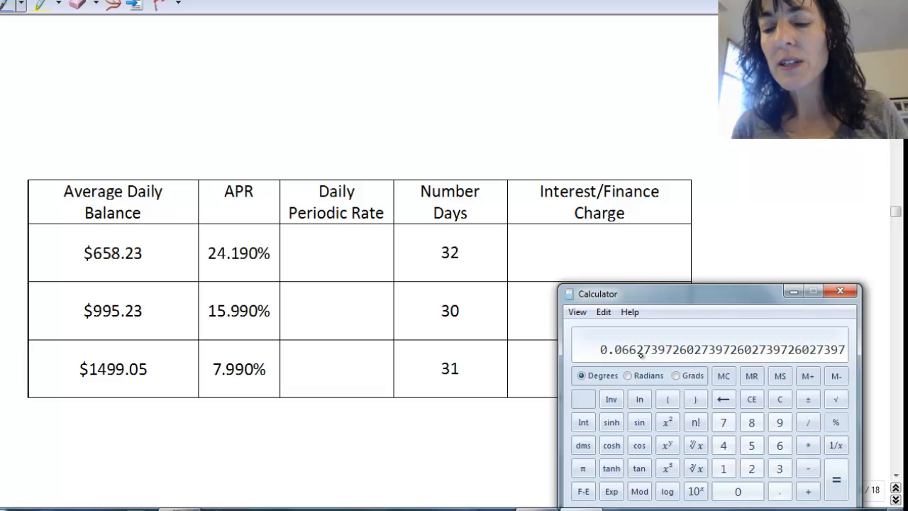
pyautogui.click(839, 291)
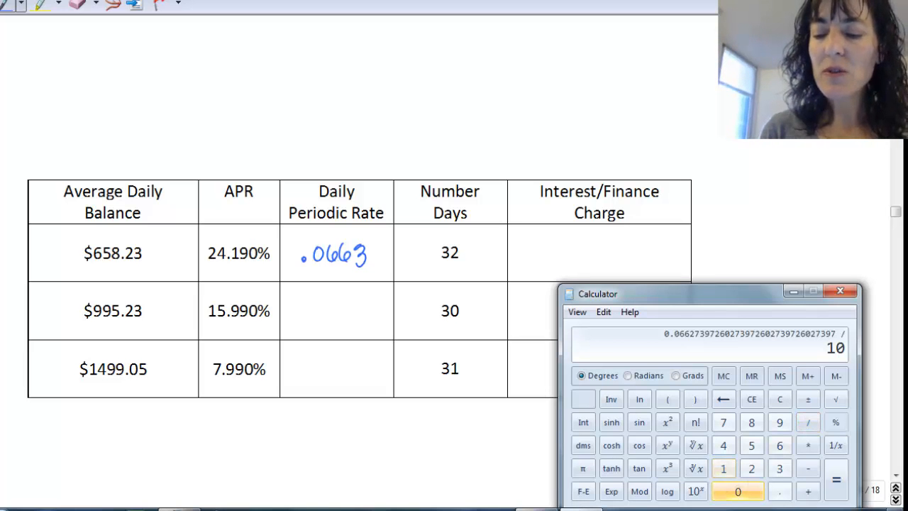
# - Divide by 100, then multiply by the 658.23 balance and 32 days for a finance charge of about 13.96
pyautogui.click(849, 475)
pyautogui.write('32')
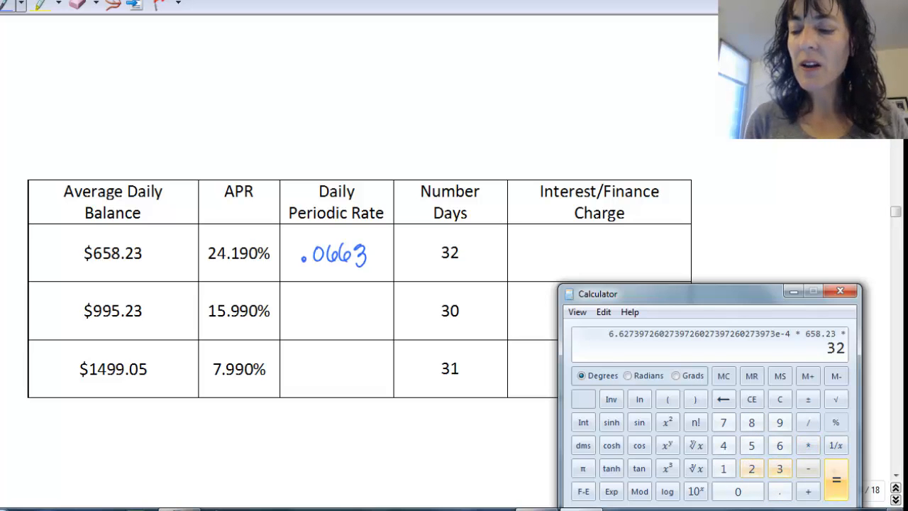
pyautogui.click(832, 471)
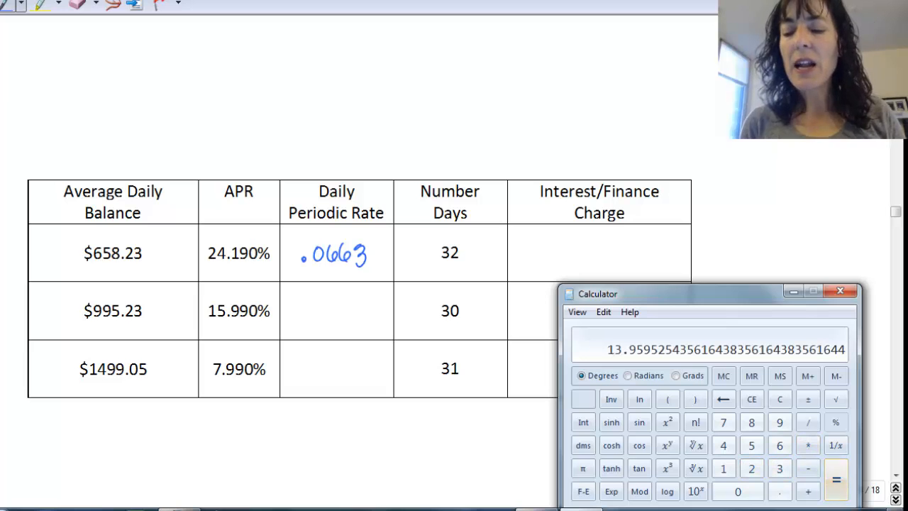